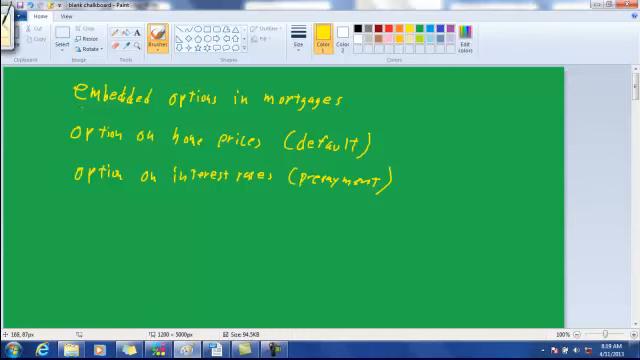
- Underline the 'Embedded options in mortgages' heading in yellow
drag(70, 112, 265, 120)
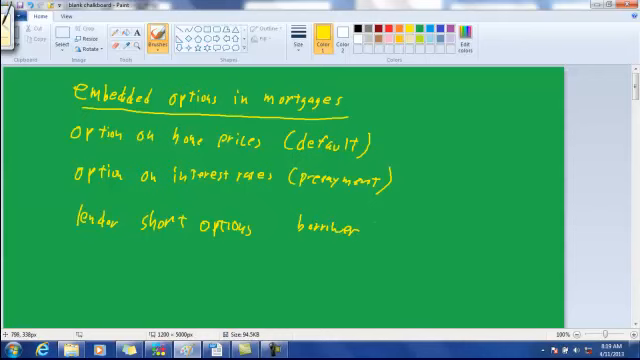
- Handwrite 'long options' after 'borrower' in yellow chalk
drag(375, 225, 410, 230)
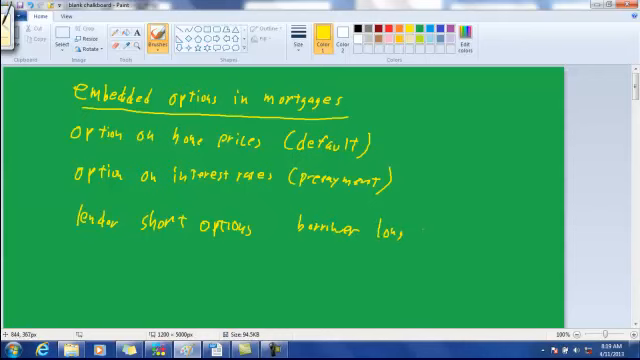
drag(400, 228, 440, 228)
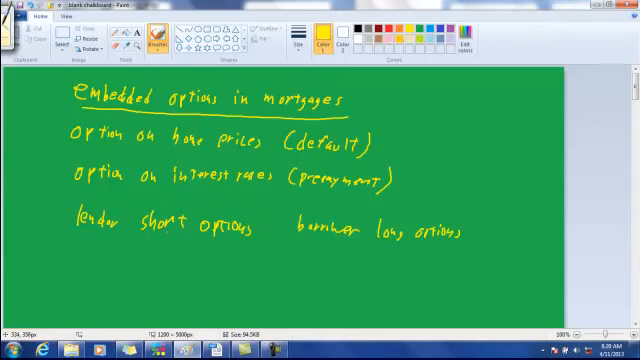
mouse_move(163, 224)
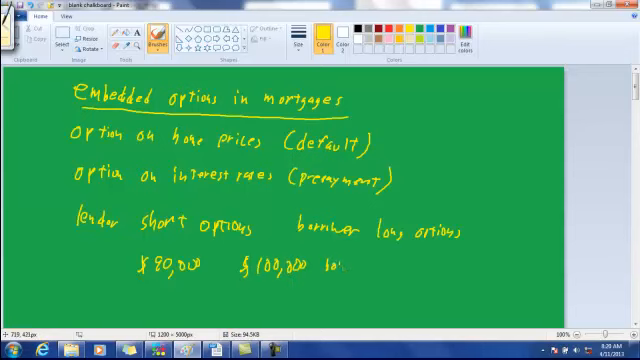
- Handwrite 'home price < loan amount' and 'option in the money, lender can lose'
drag(320, 267, 350, 267)
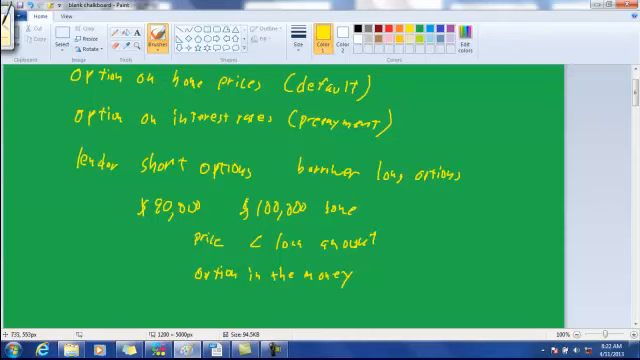
text(,le)
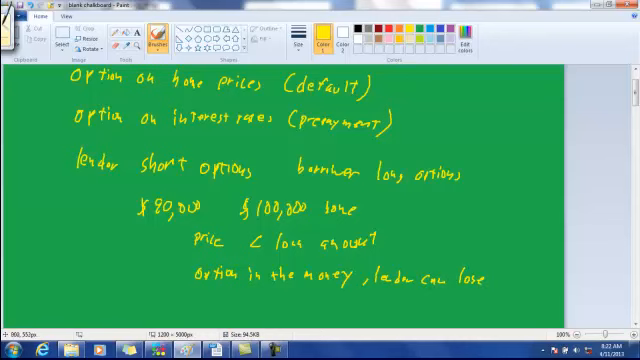
mouse_move(550, 180)
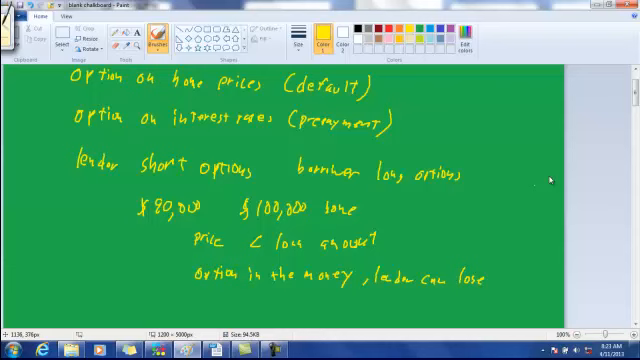
- Scroll the canvas down to make room for the 'r is 4.5' note
scroll(down, 3)
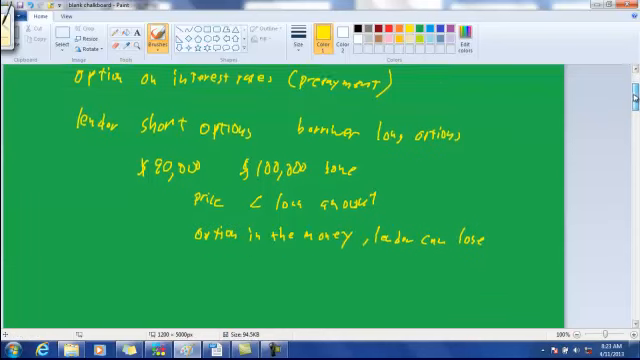
scroll(down, 3)
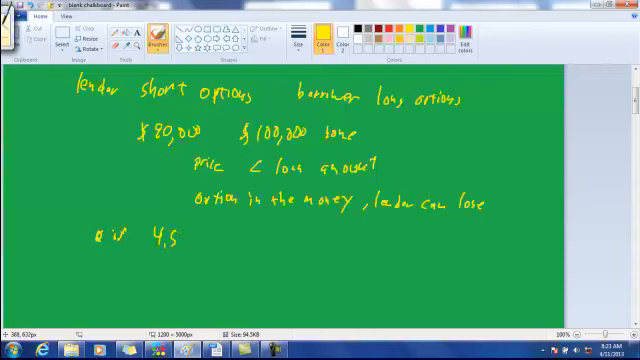
- Handwrite 'r is 4.5% 4.0%' with 'refinance' beneath it
drag(195, 238, 205, 248)
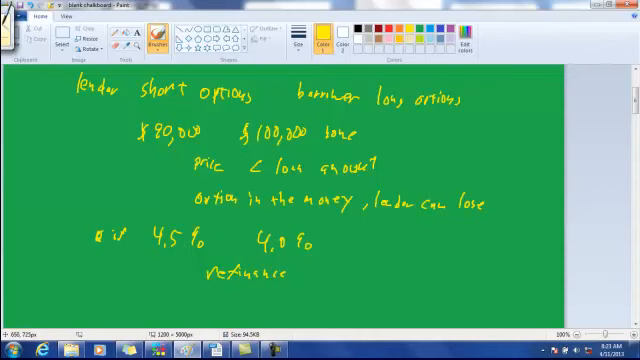
- Handwrite the prepay, 1980s out-of-the-money, down payment and exercise-default notes
click(311, 274)
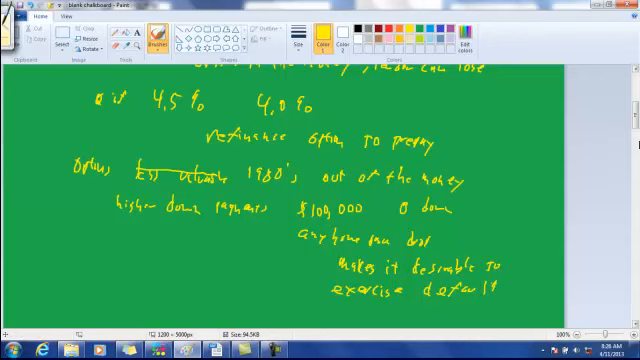
- Write '$100,000 $20,000' and 'price fell to $80,000', scrolling down the canvas
scroll(down, 3)
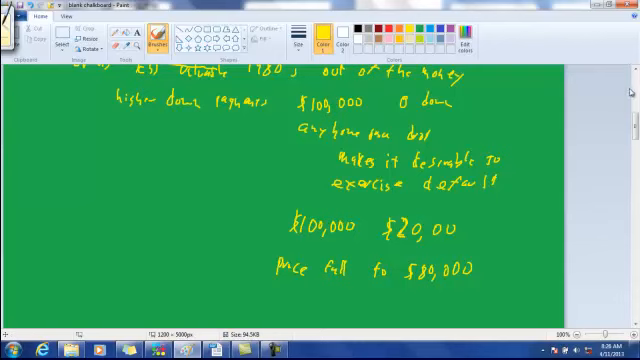
scroll(down, 3)
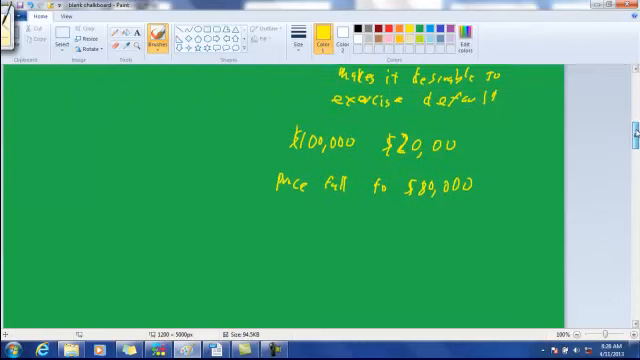
- Handwrite 'cost 2% or more to refinance' and 'smaller drop in rates to make refi worth'
scroll(down, 3)
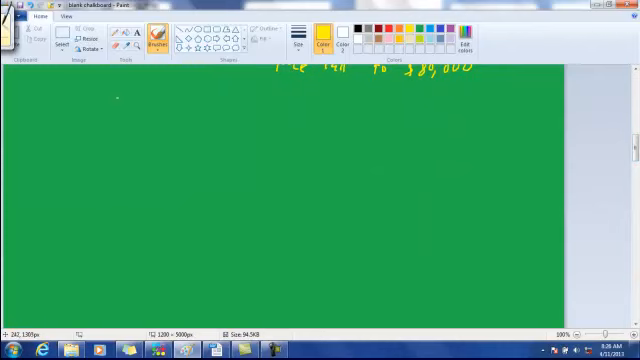
drag(108, 105, 175, 112)
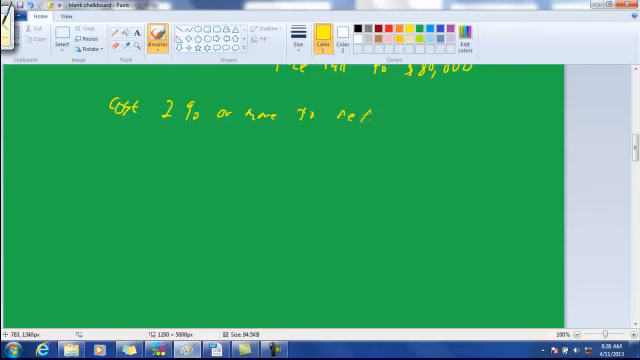
drag(365, 118, 395, 120)
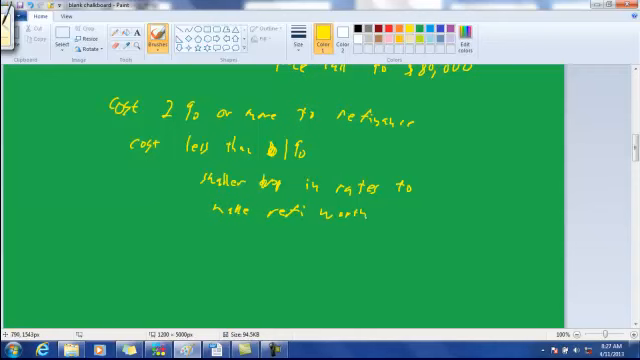
- Finish 'worthwhile' and write the 1.5% in 1988, .25% today and 30-yr mortgage notes
drag(375, 215, 420, 215)
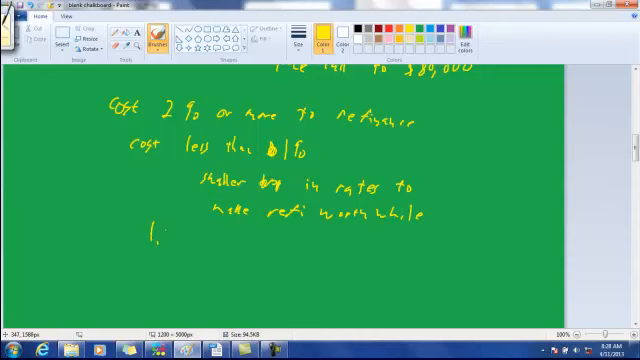
drag(165, 235, 210, 230)
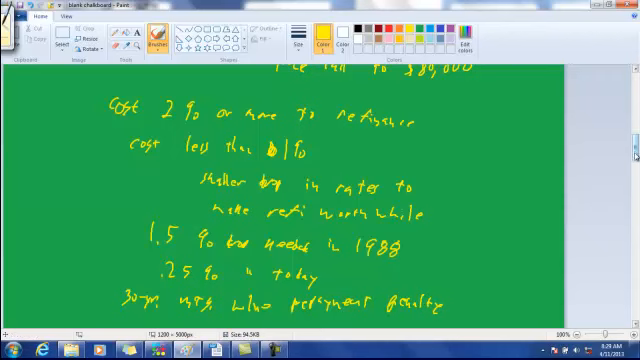
scroll(down, 3)
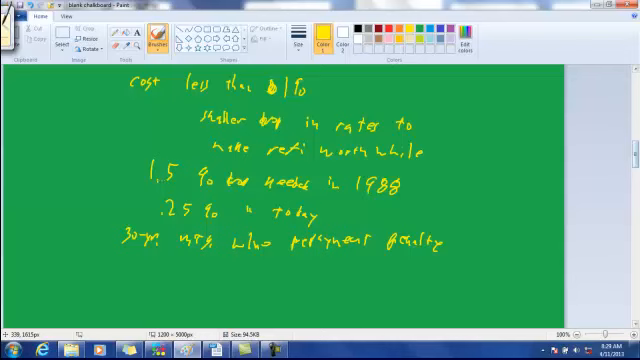